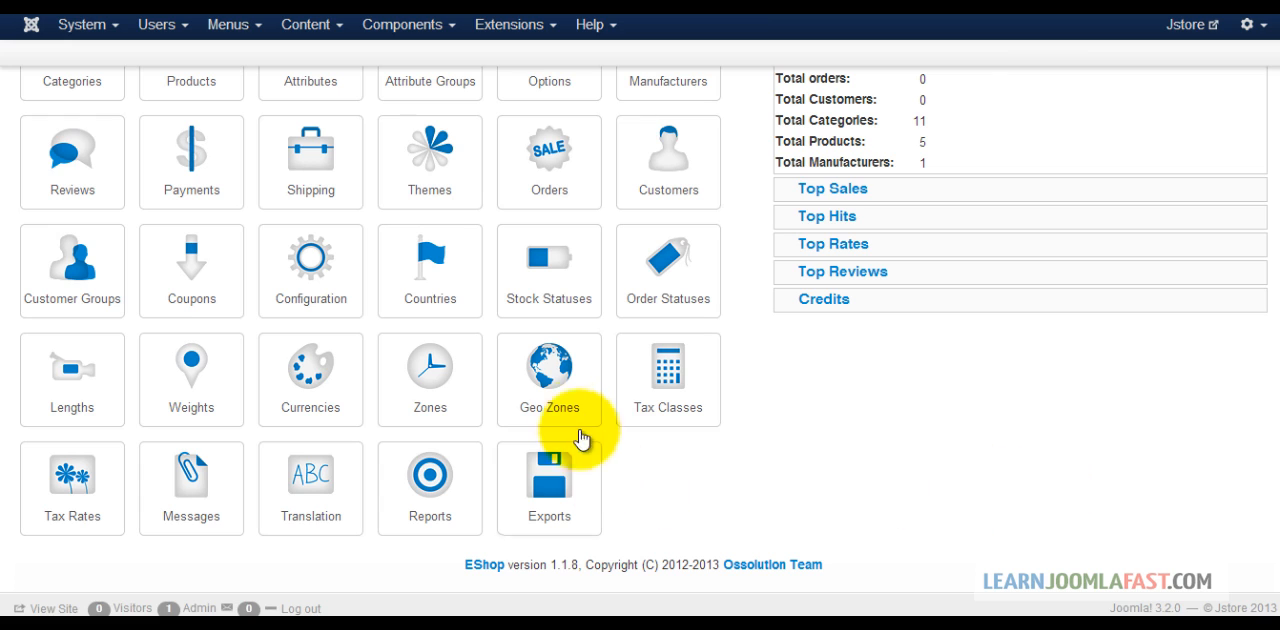
Open the EShop Geo Zones page from the dashboard icon.
left_click(549, 368)
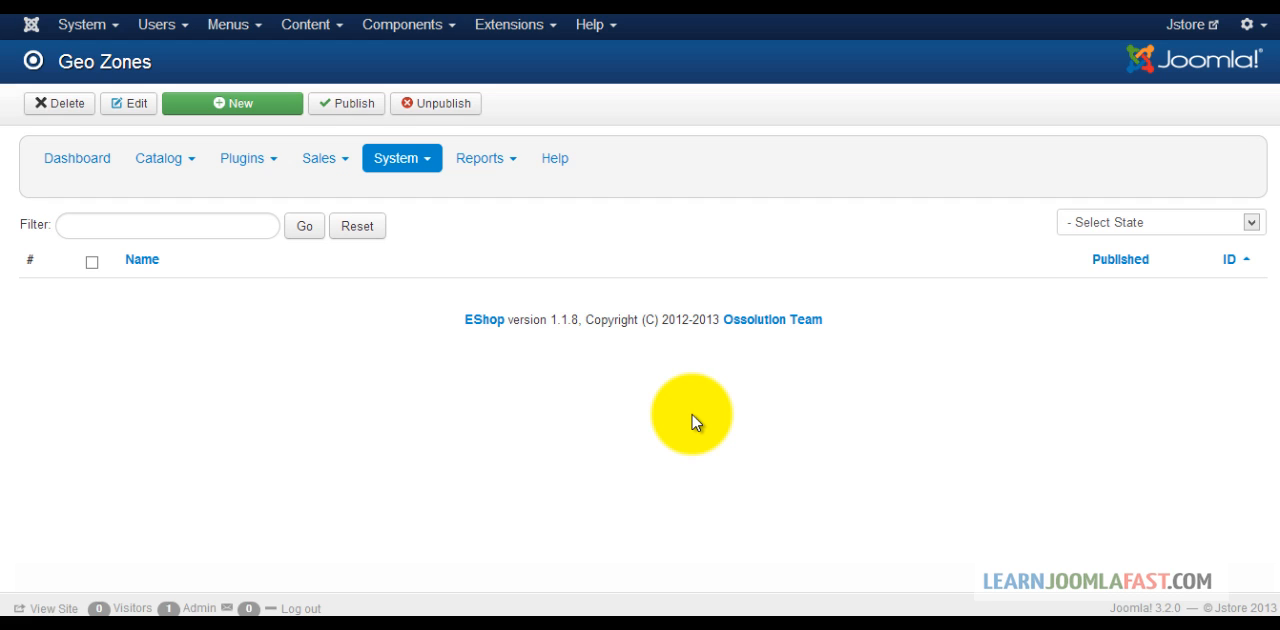
mouse_move(692, 424)
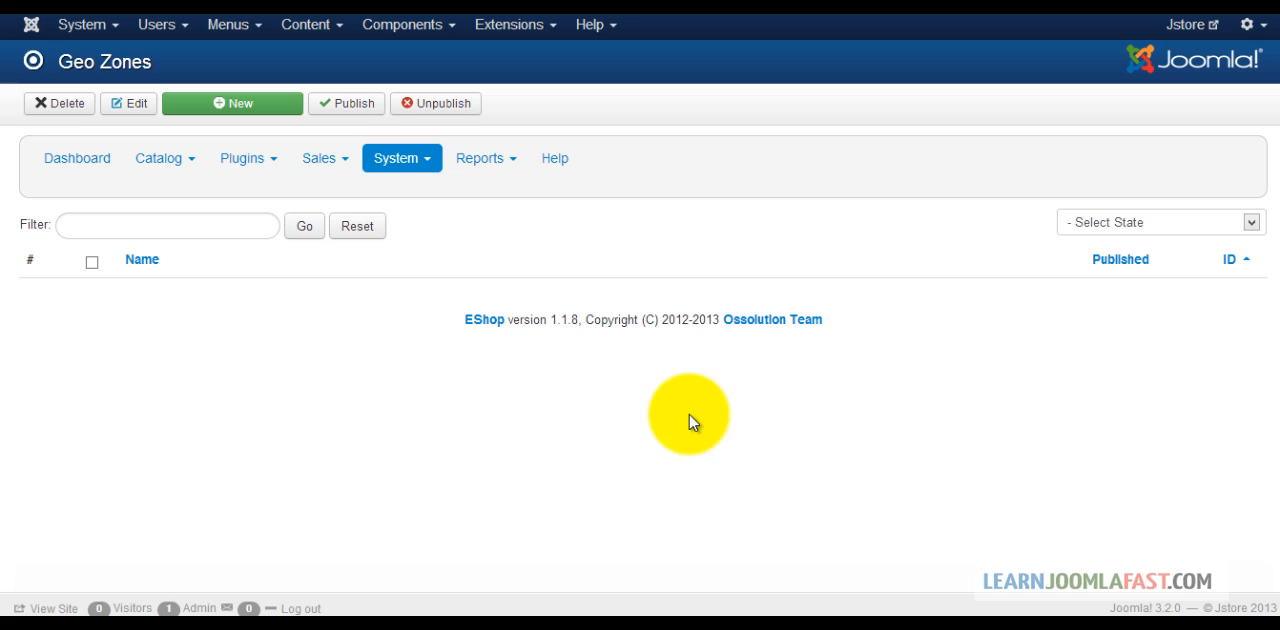
mouse_move(547, 487)
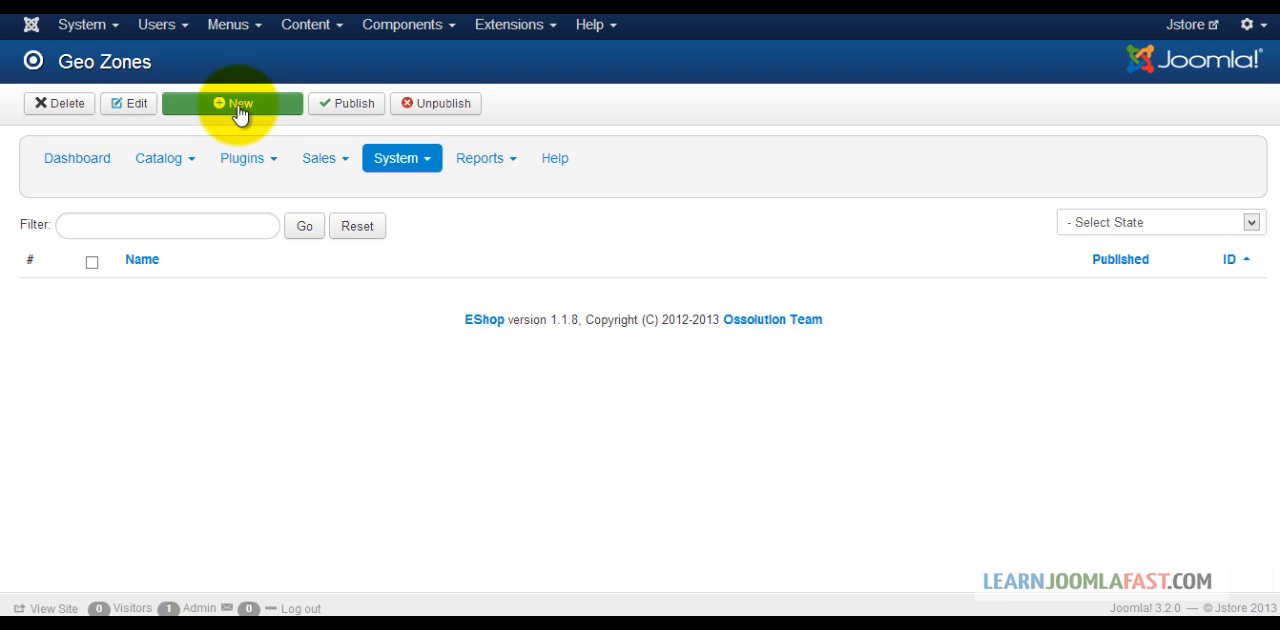
Create a geo zone named 'U.S' with a United States row covering All Zones.
left_click(232, 103)
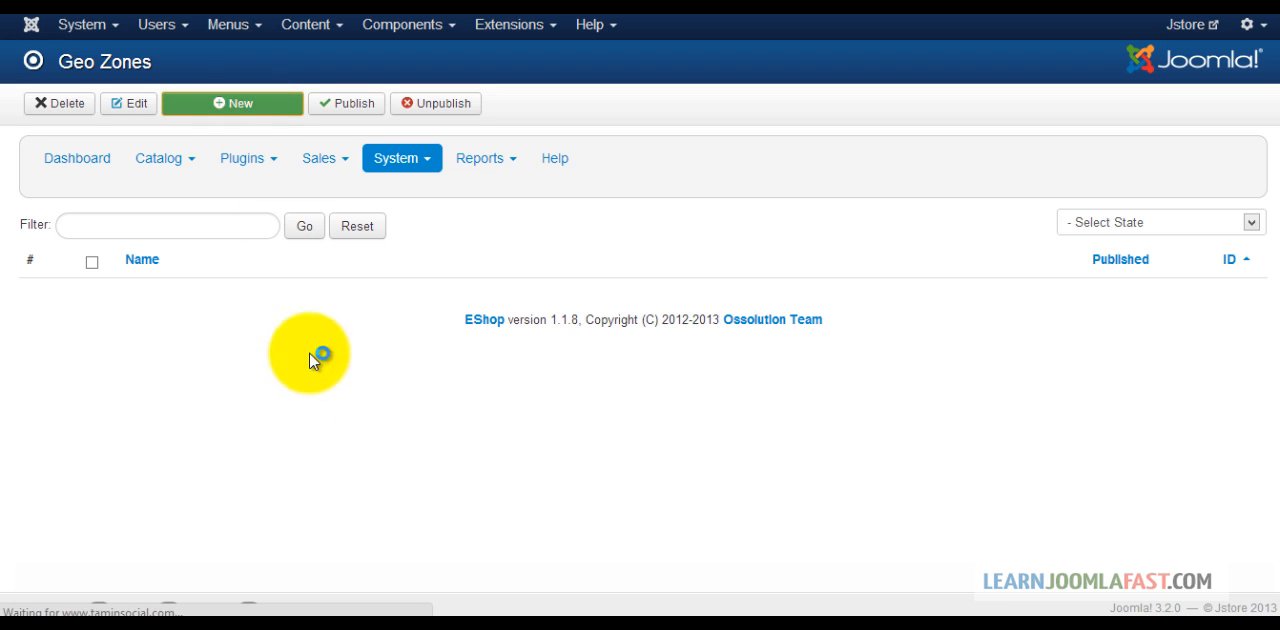
left_click(240, 103)
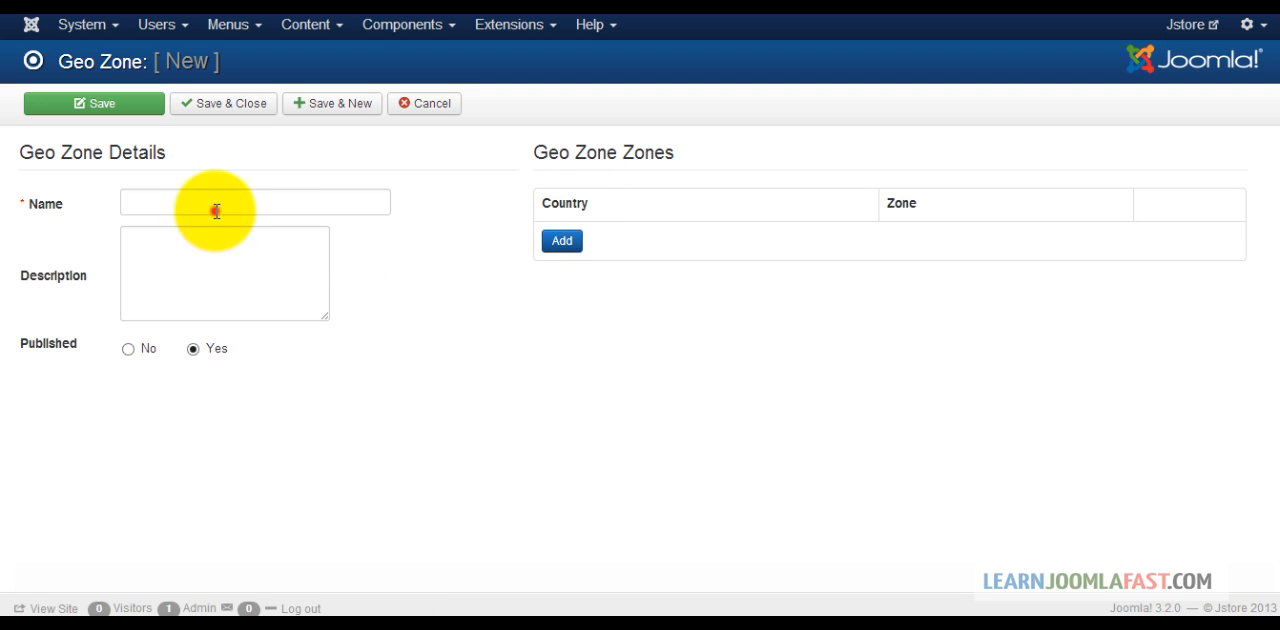
type("U.S")
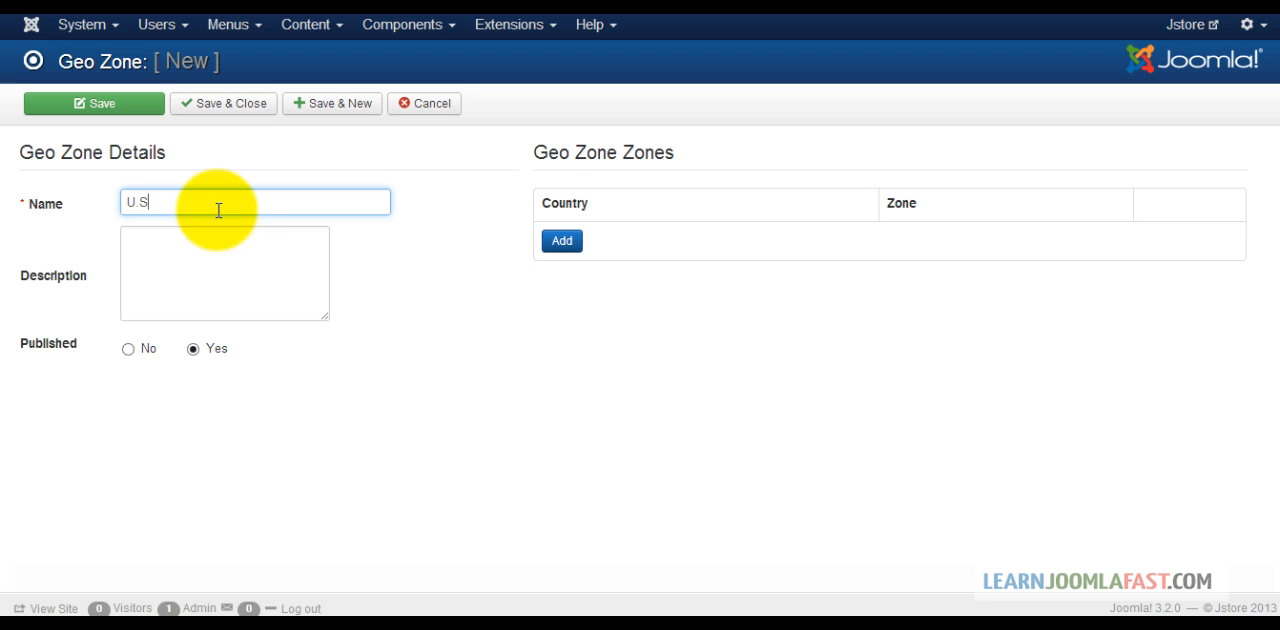
left_click(561, 240)
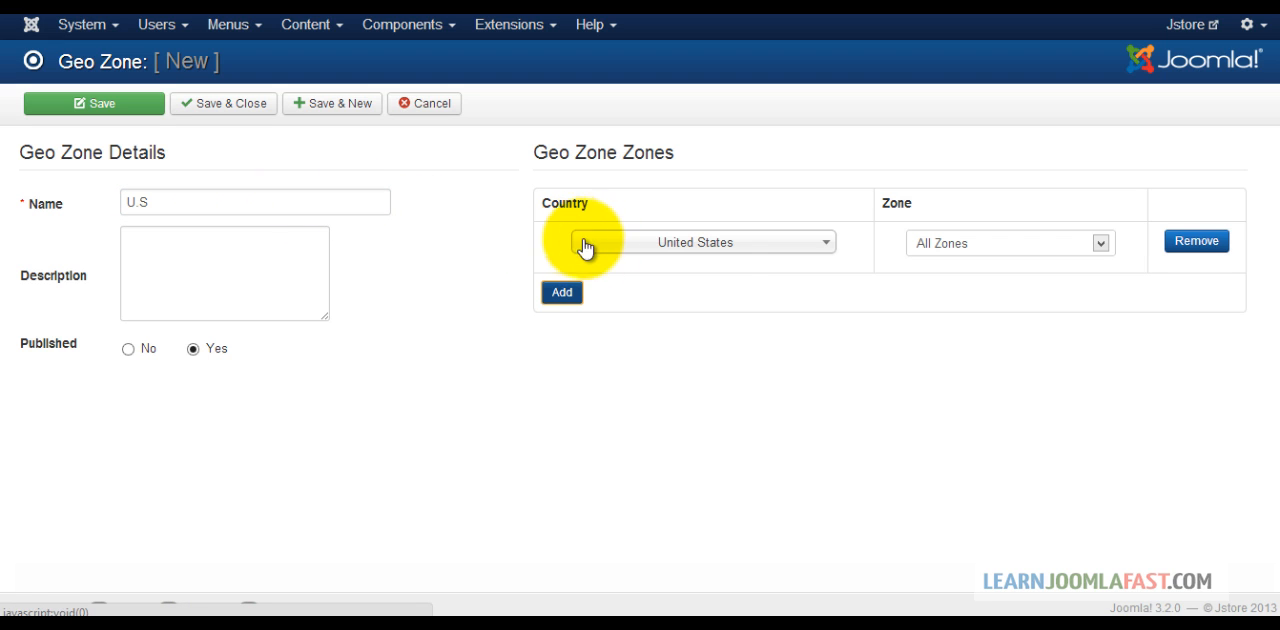
mouse_move(955, 258)
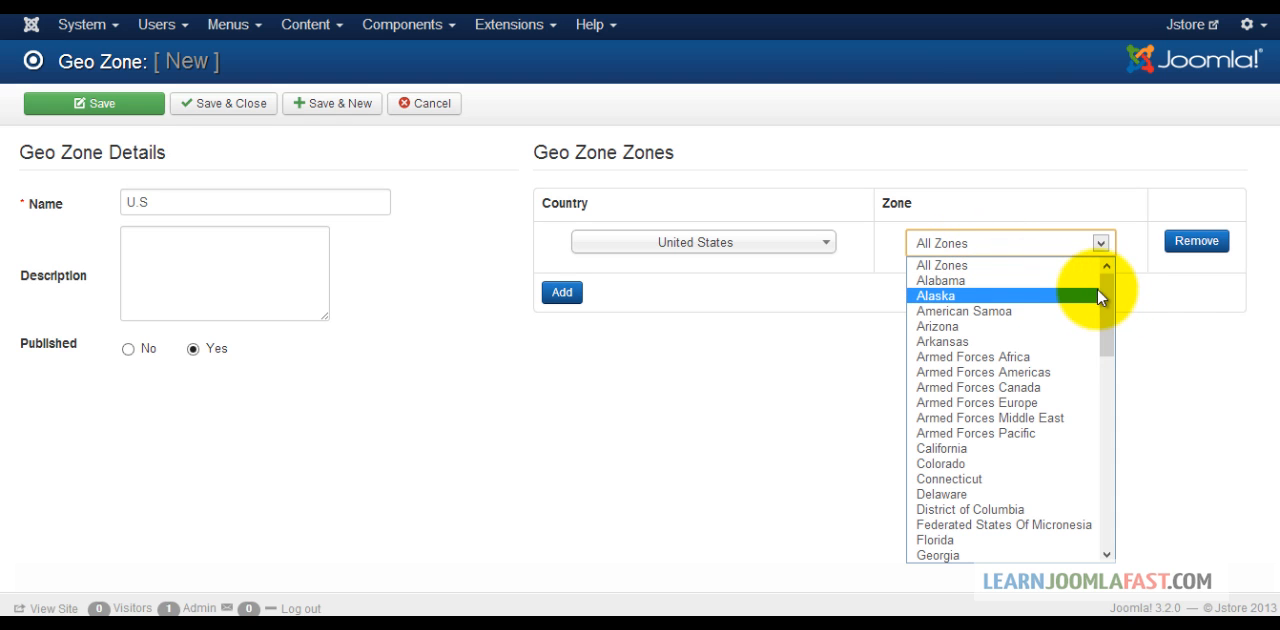
scroll("down", 3)
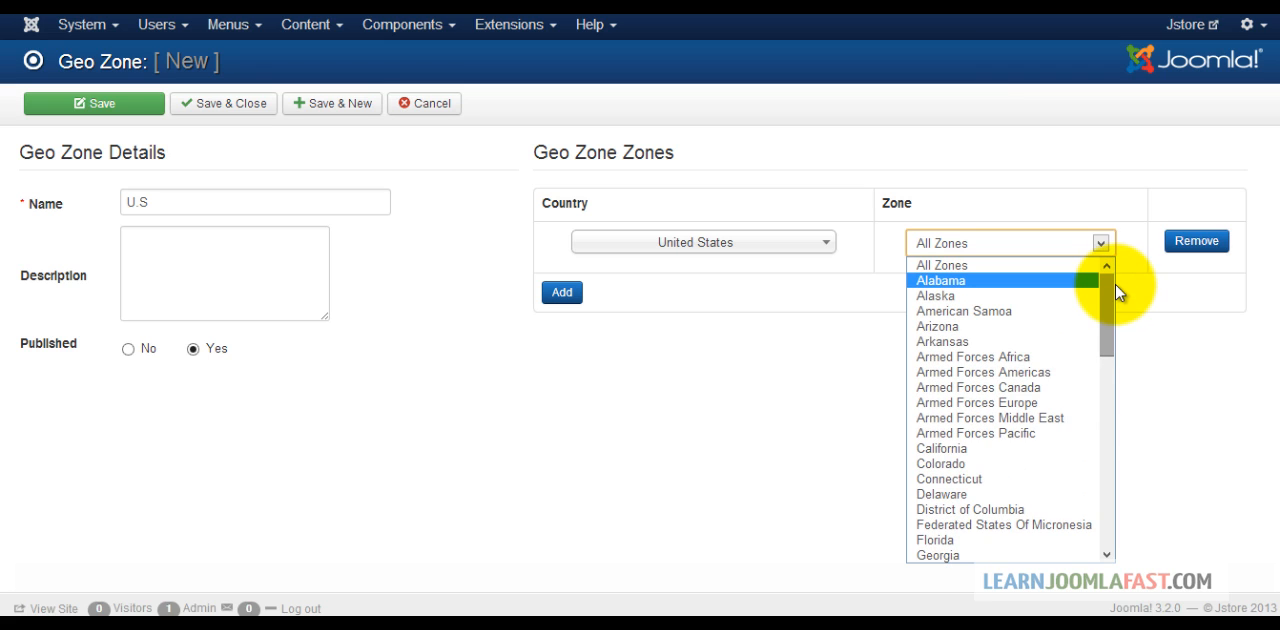
left_click(1095, 243)
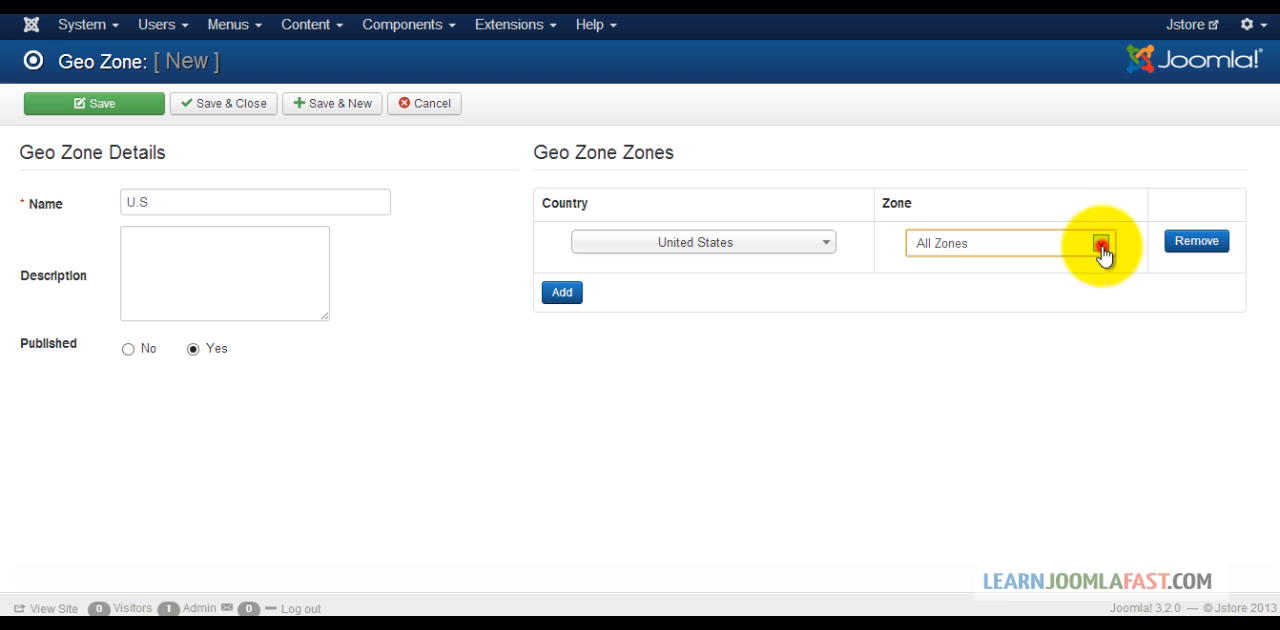
left_click(1095, 243)
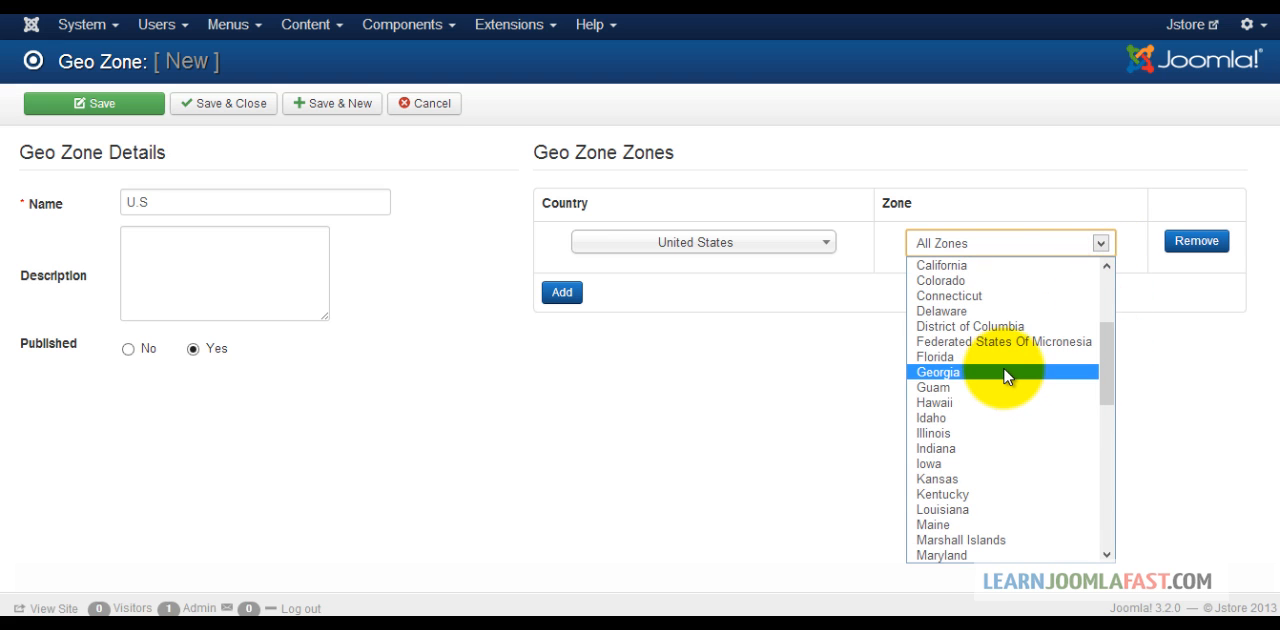
mouse_move(1028, 375)
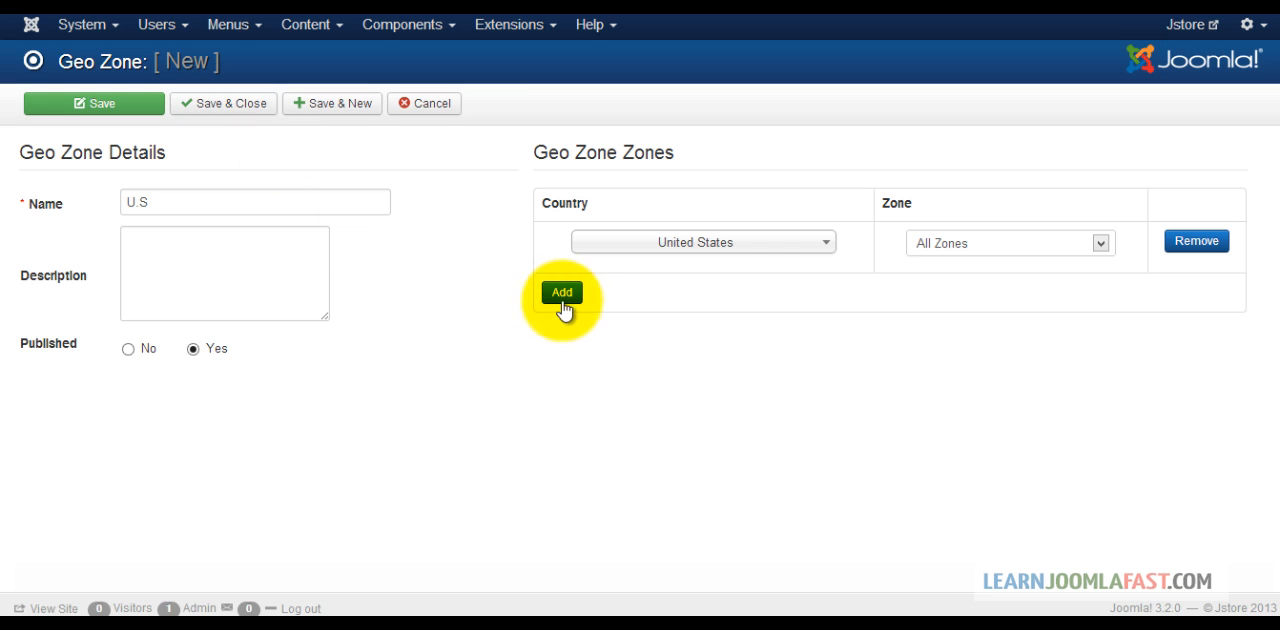
left_click(561, 292)
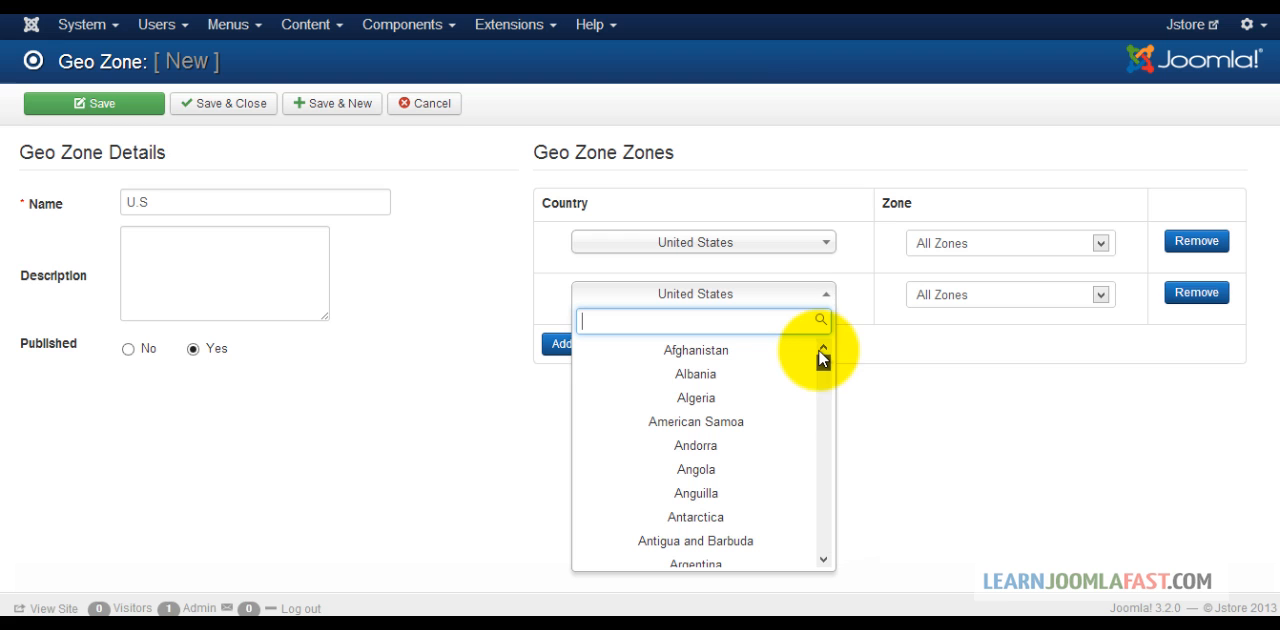
left_click(695, 350)
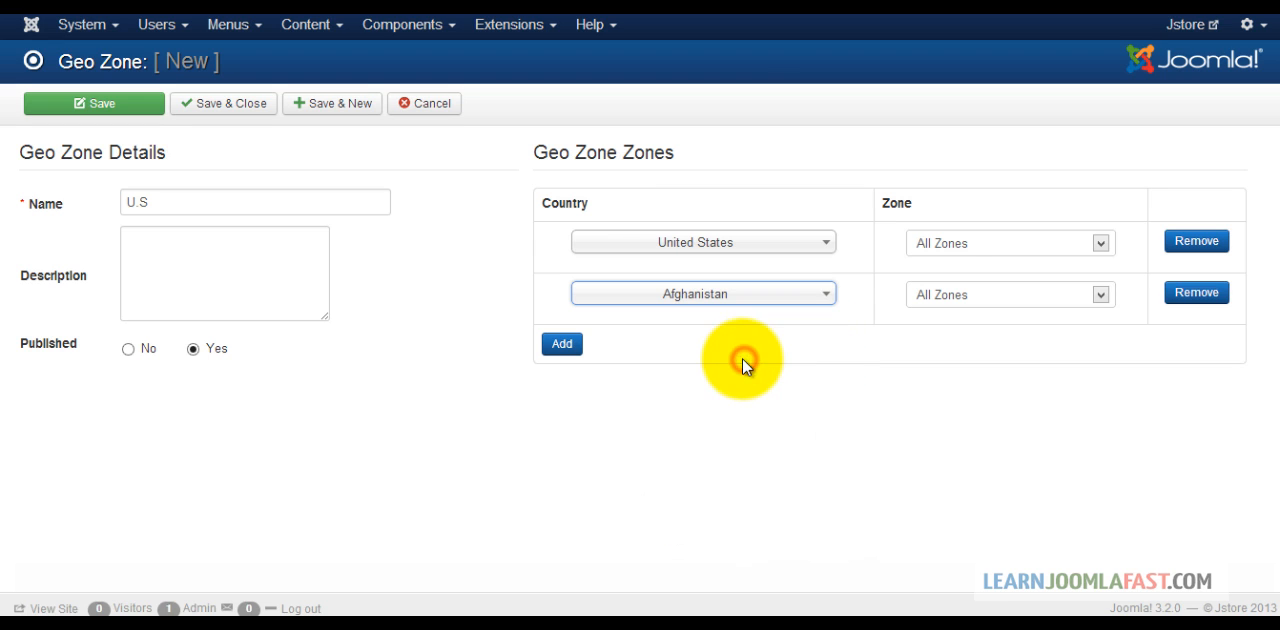
left_click(975, 294)
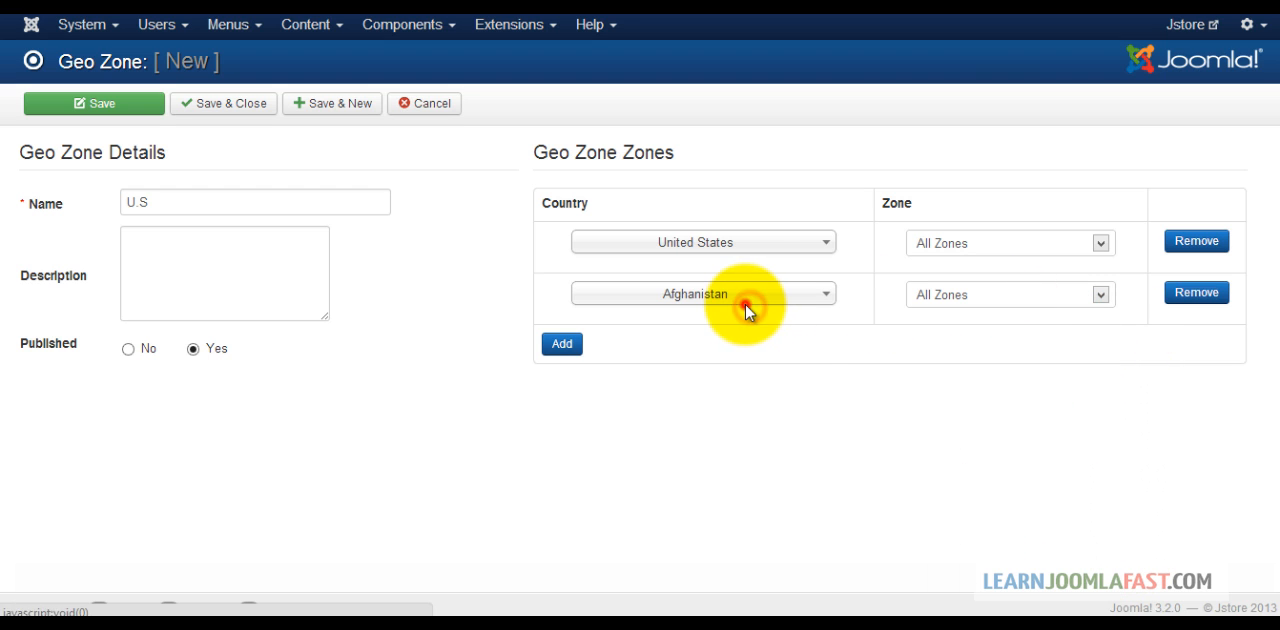
left_click(703, 293)
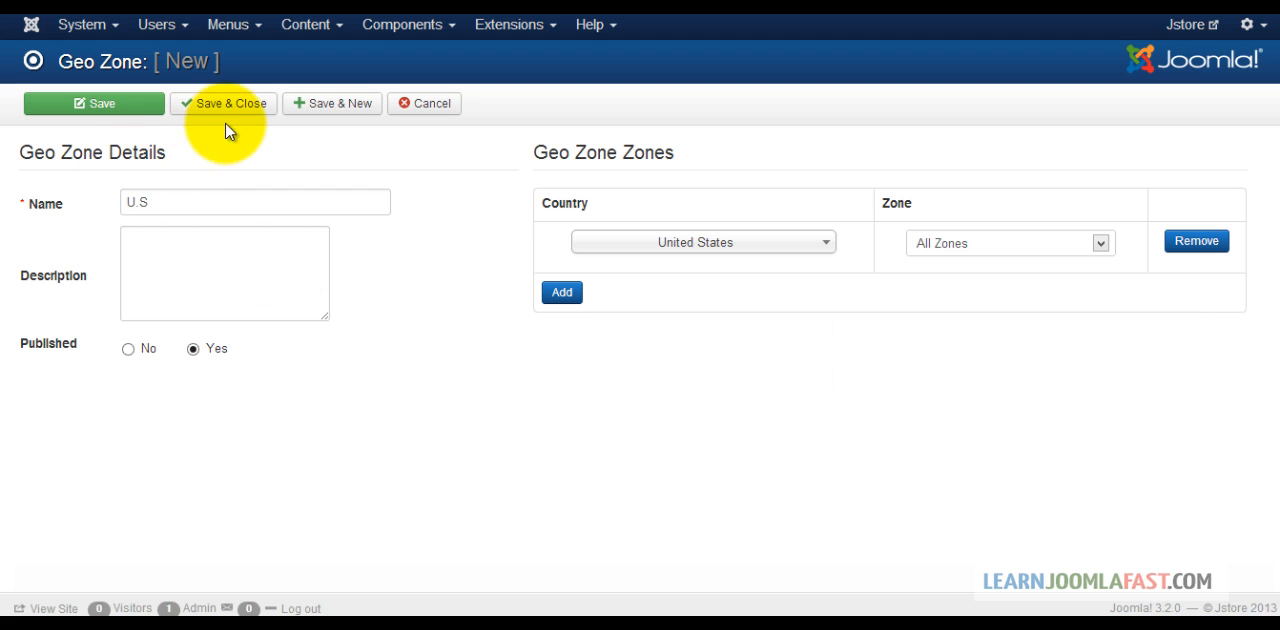
Save & Close the U.S geo zone to return to the Geo Zones list.
left_click(223, 103)
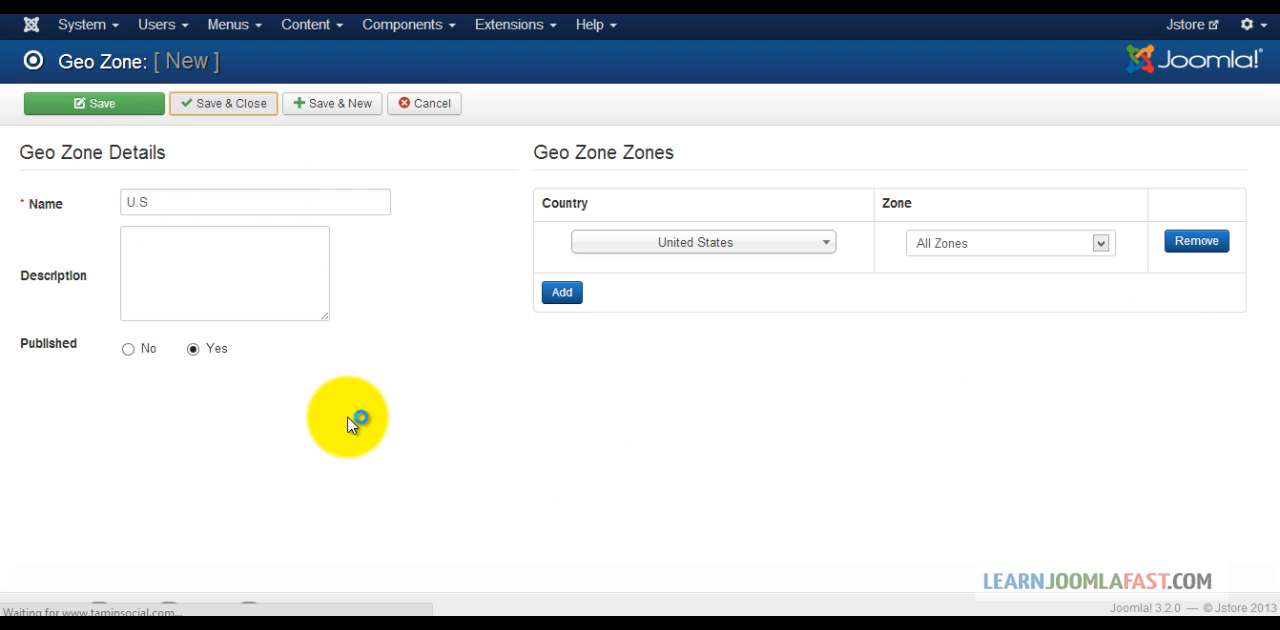
left_click(231, 105)
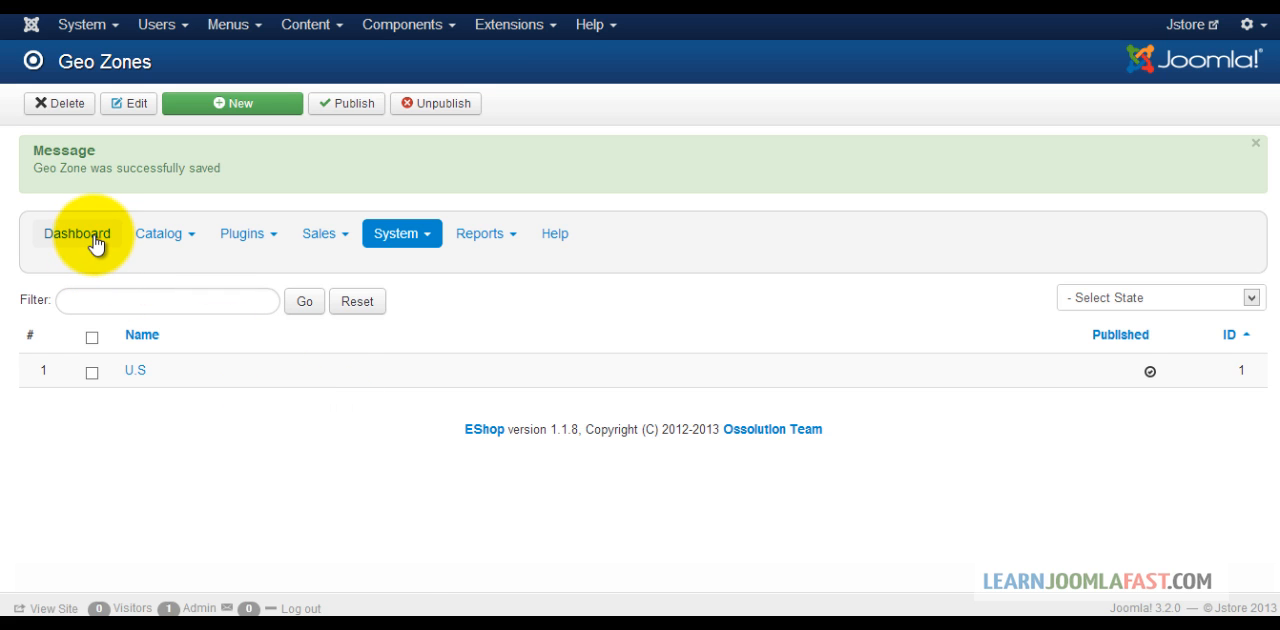
Return to the EShop Dashboard via the submenu and scroll its sections.
left_click(77, 233)
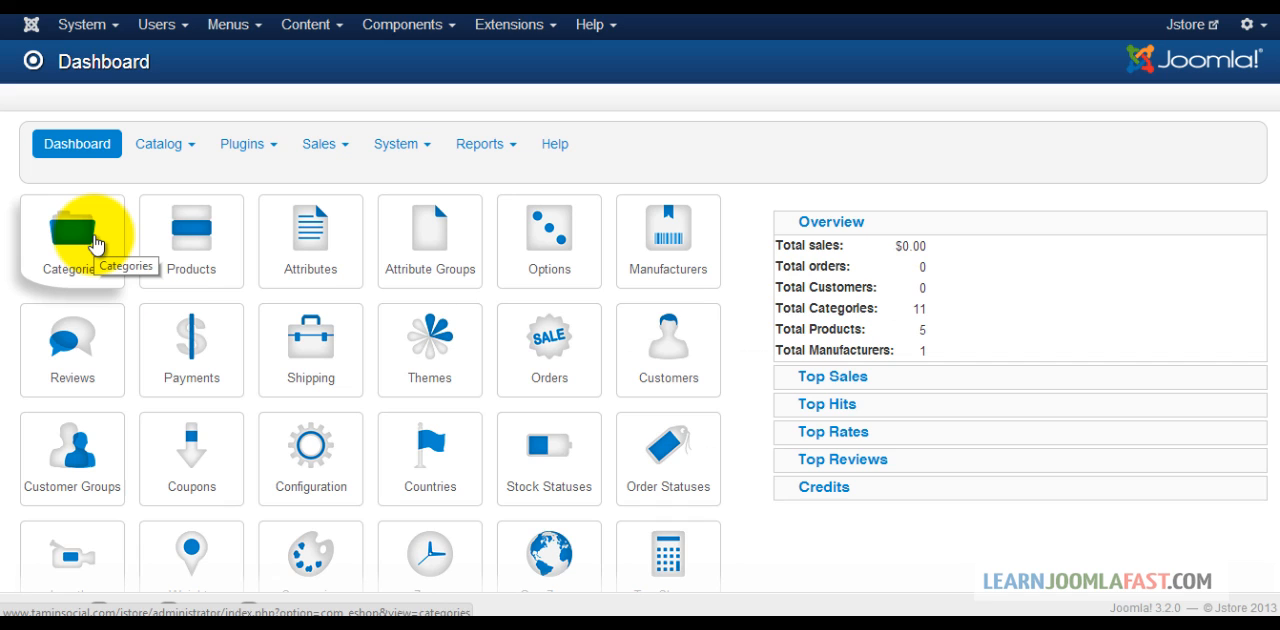
mouse_move(1005, 590)
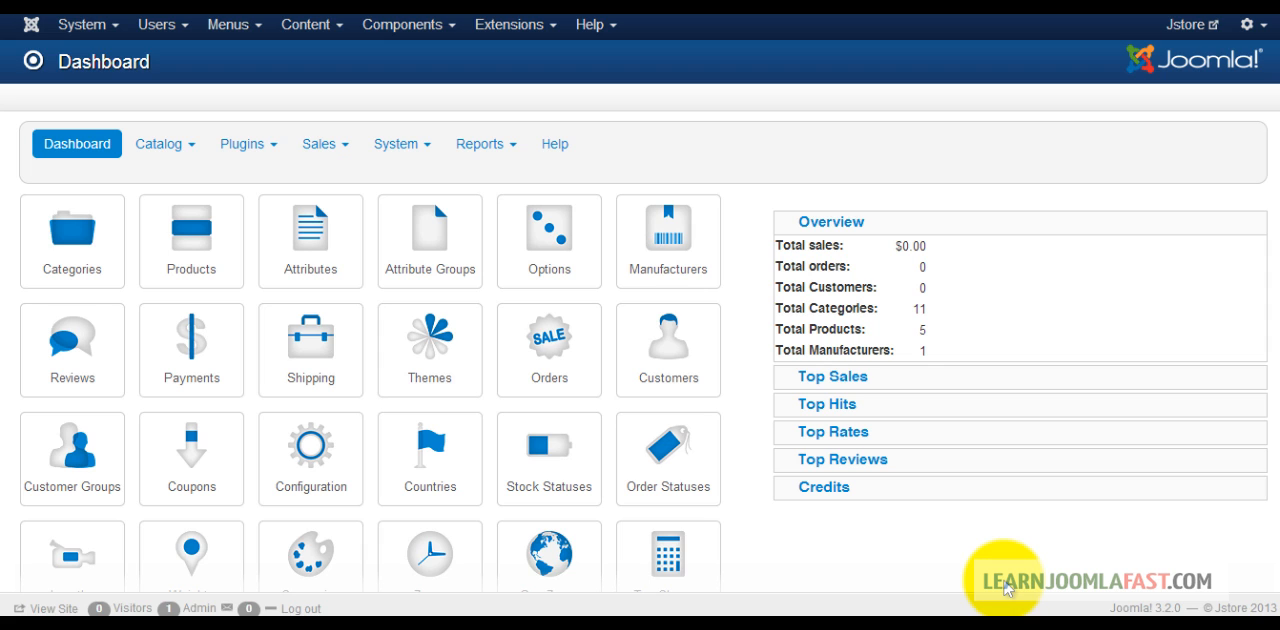
scroll("down", 3)
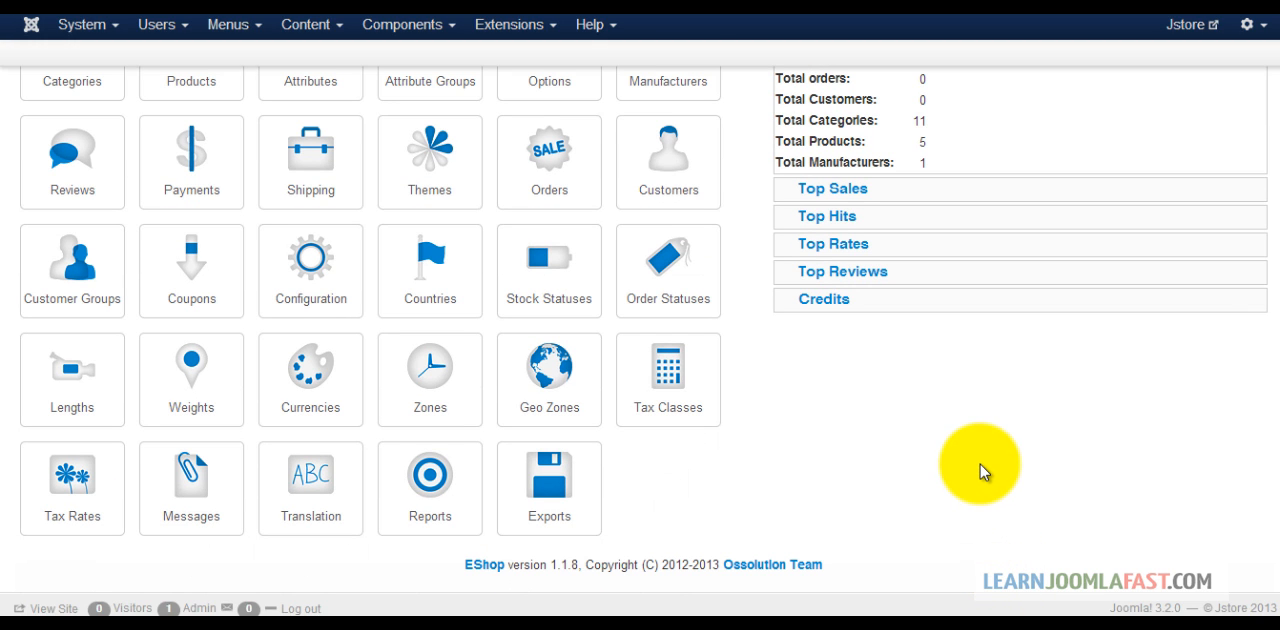